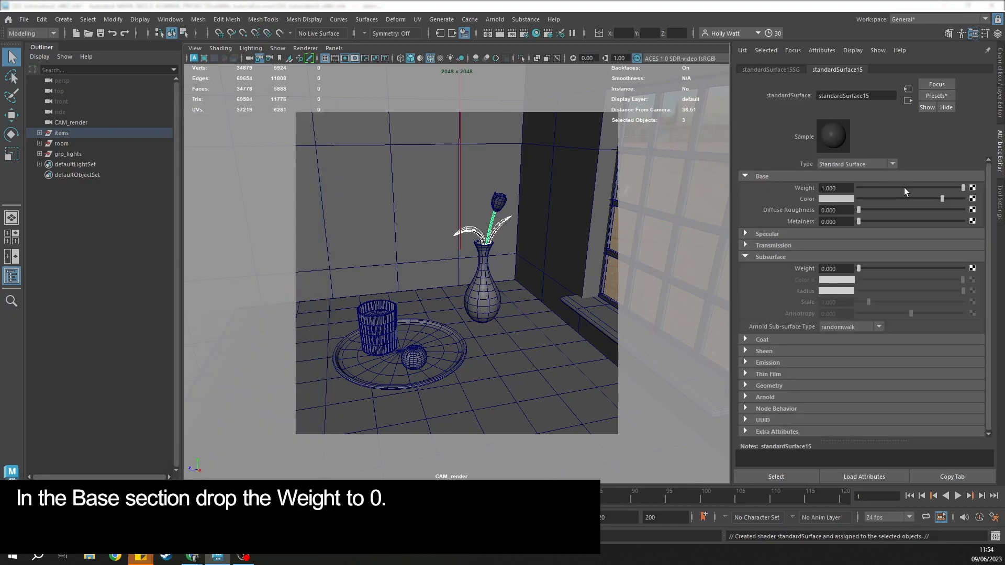
Set Base Weight to 0, Subsurface Weight to 1 and pick a green subsurface colour.
left_click(762, 176)
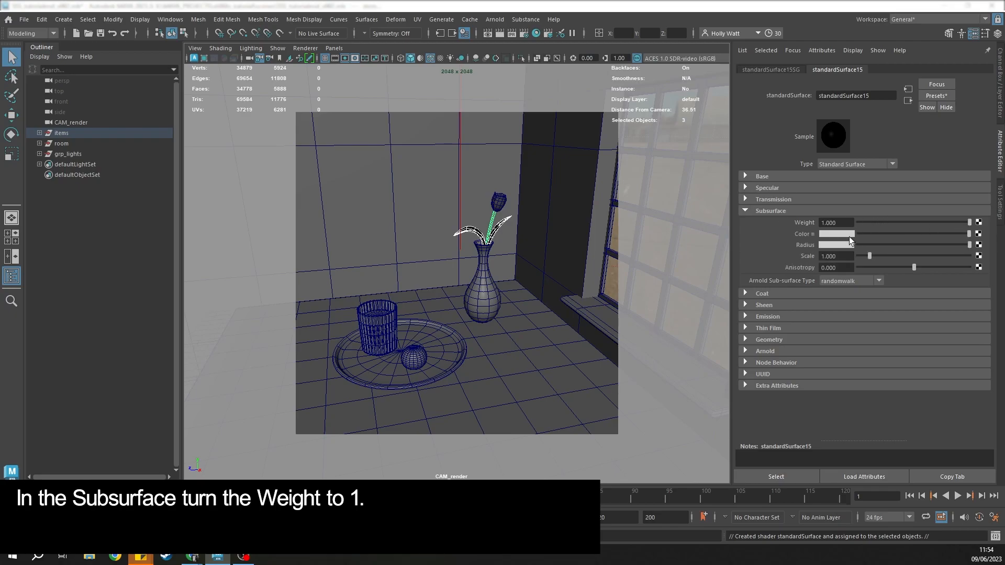
left_click(835, 234)
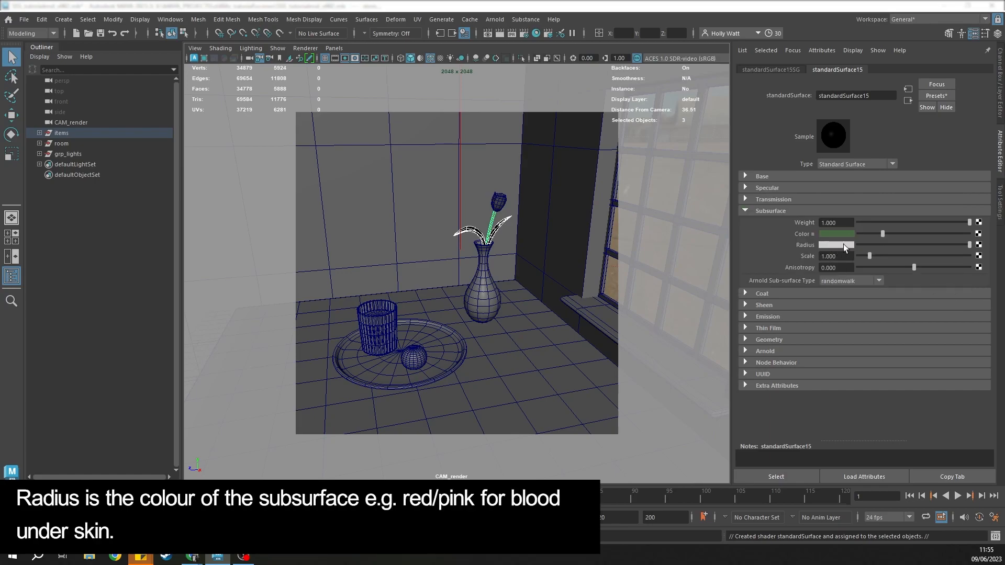
Choose a light yellow-green colour for the Subsurface Radius from the colour history.
left_click(836, 245)
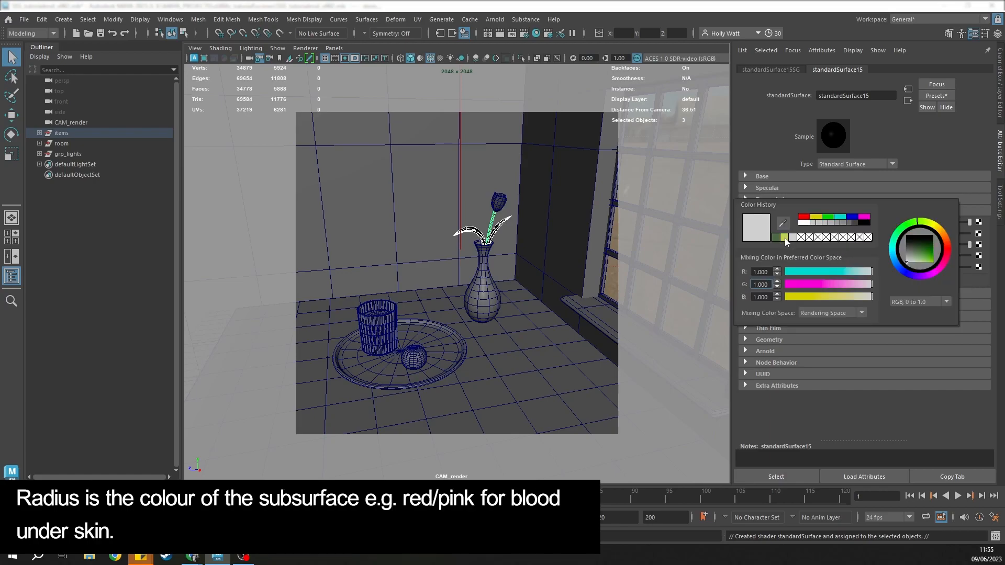
left_click(917, 246)
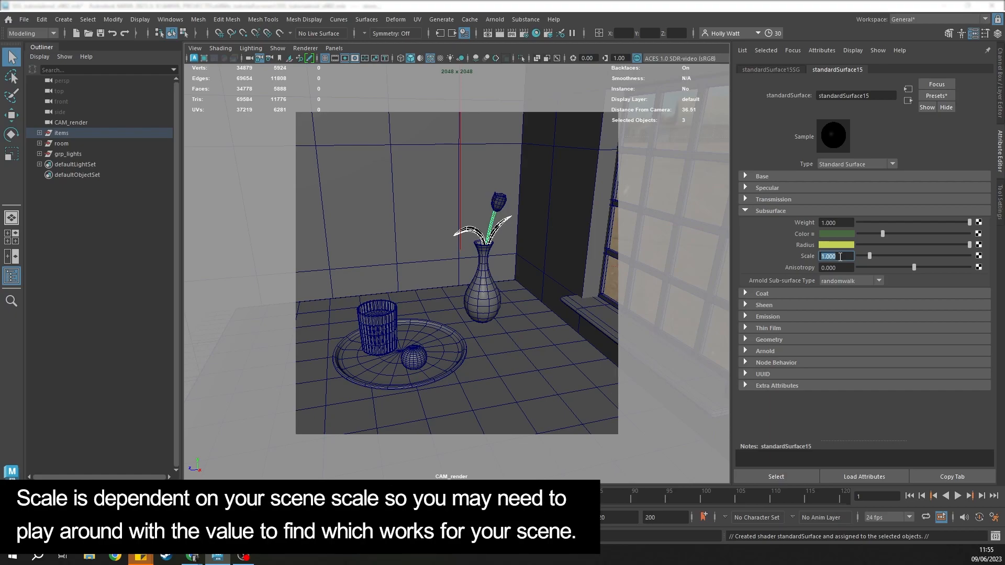
Lower the Subsurface Scale value from 1 to 0.075.
type("0.")
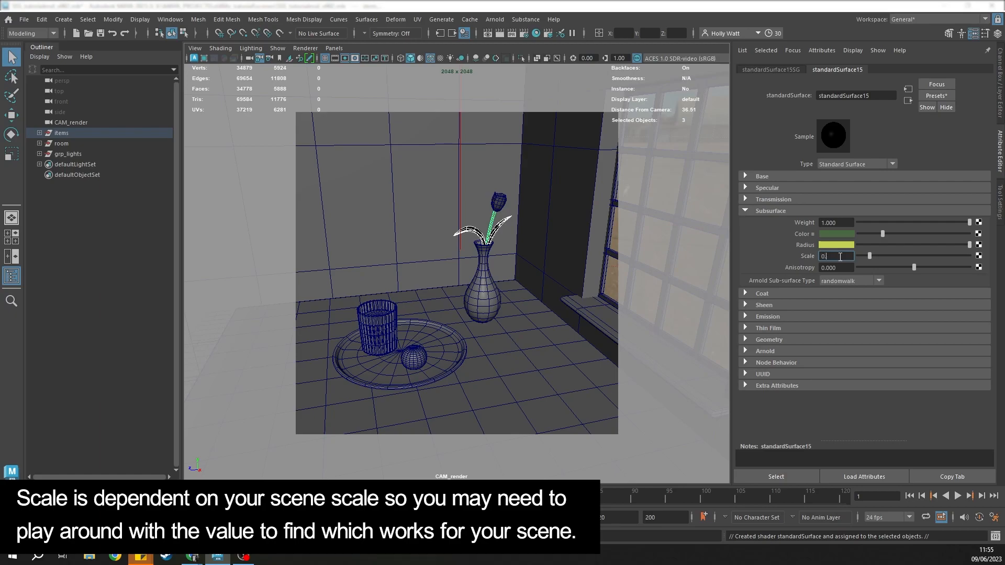
type("0.075")
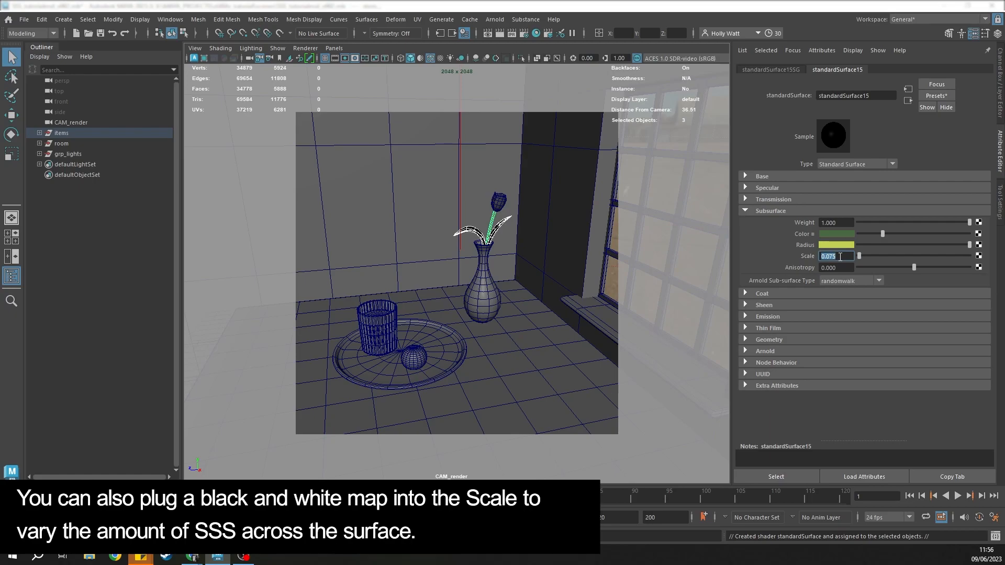
Set Arnold subsurface type to randomwalk_v2 and begin raising SSS samples in Render Settings.
left_click(878, 280)
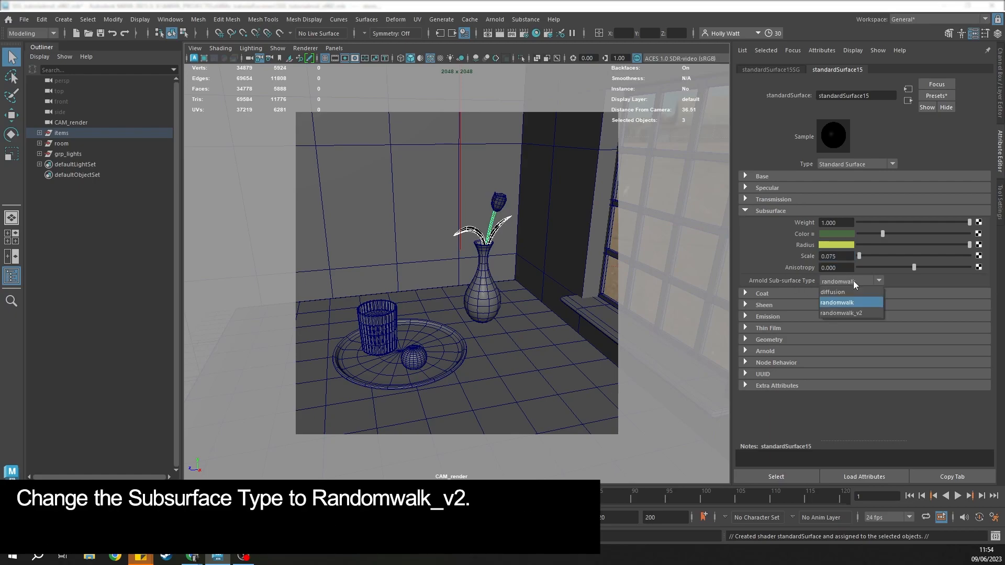
left_click(840, 313)
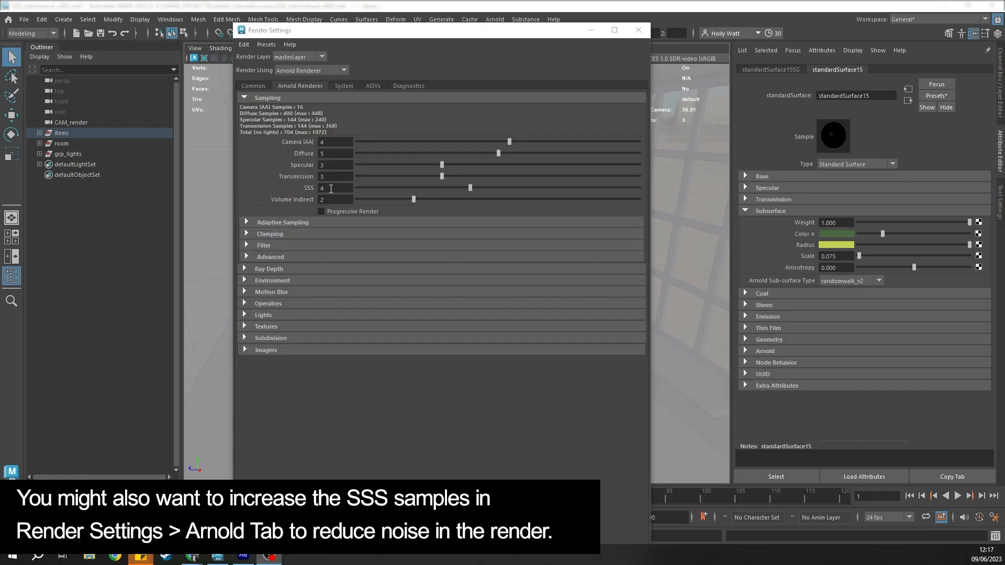
left_click(334, 187)
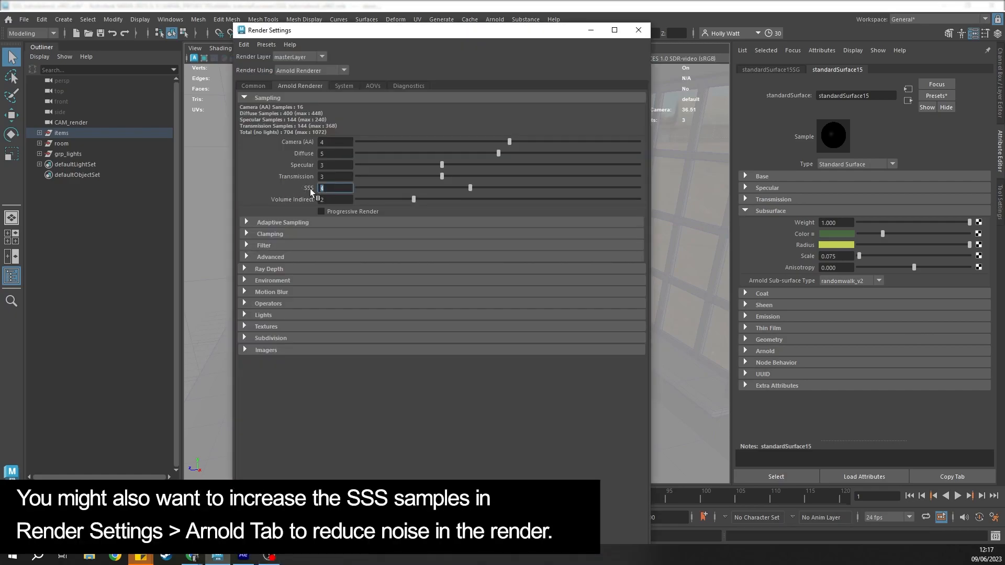